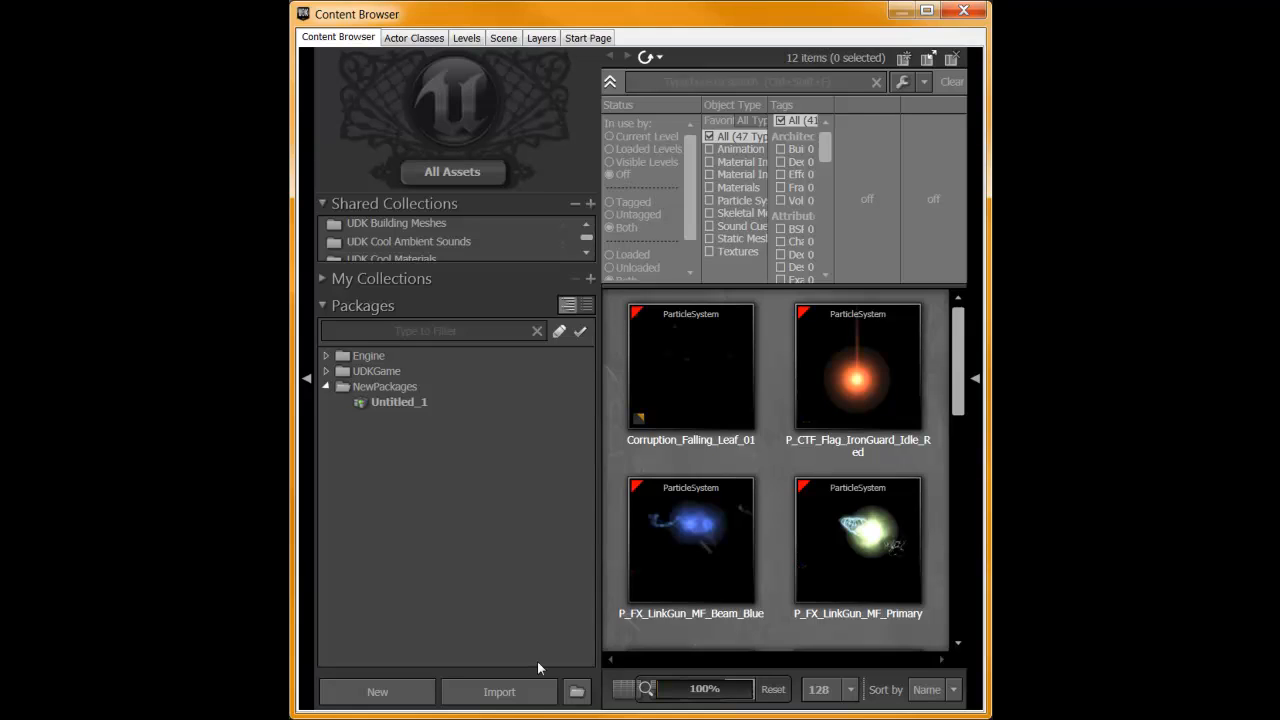
# Start an import and browse to c:\temp\ to pick blaster, boing4 and victory WAVs.
pyautogui.click(498, 691)
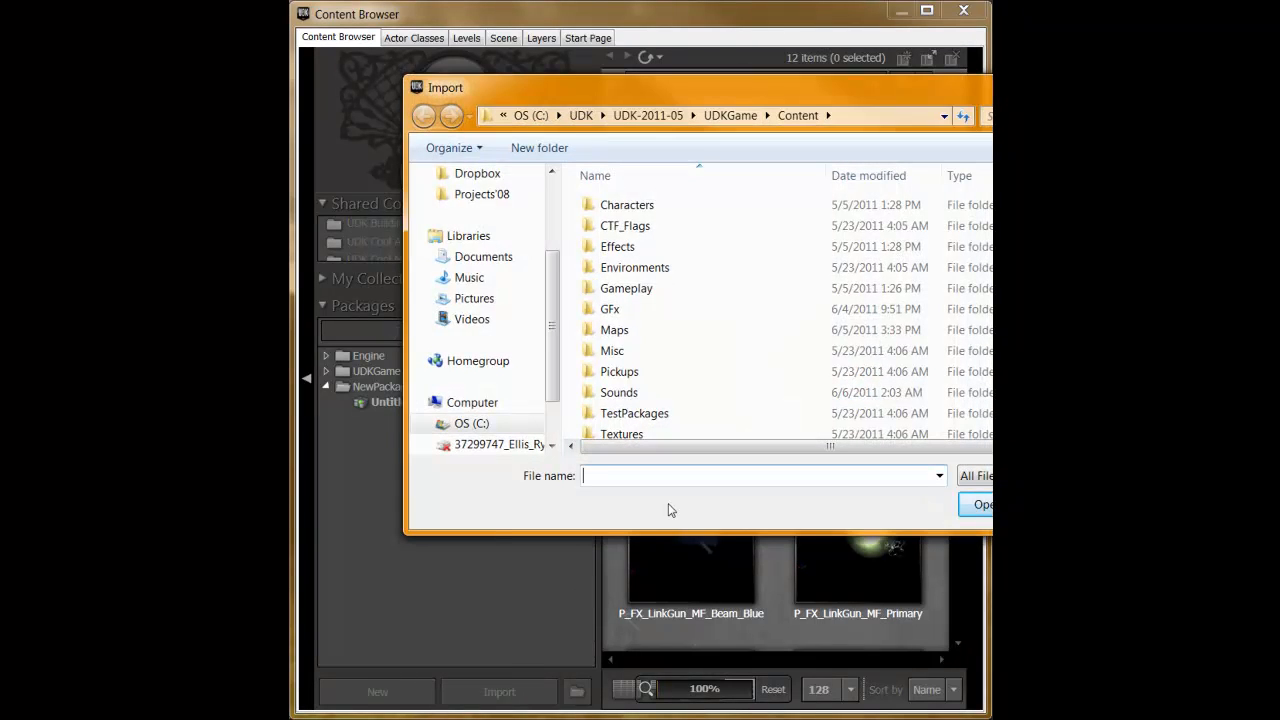
pyautogui.write('c:\\temp\\')
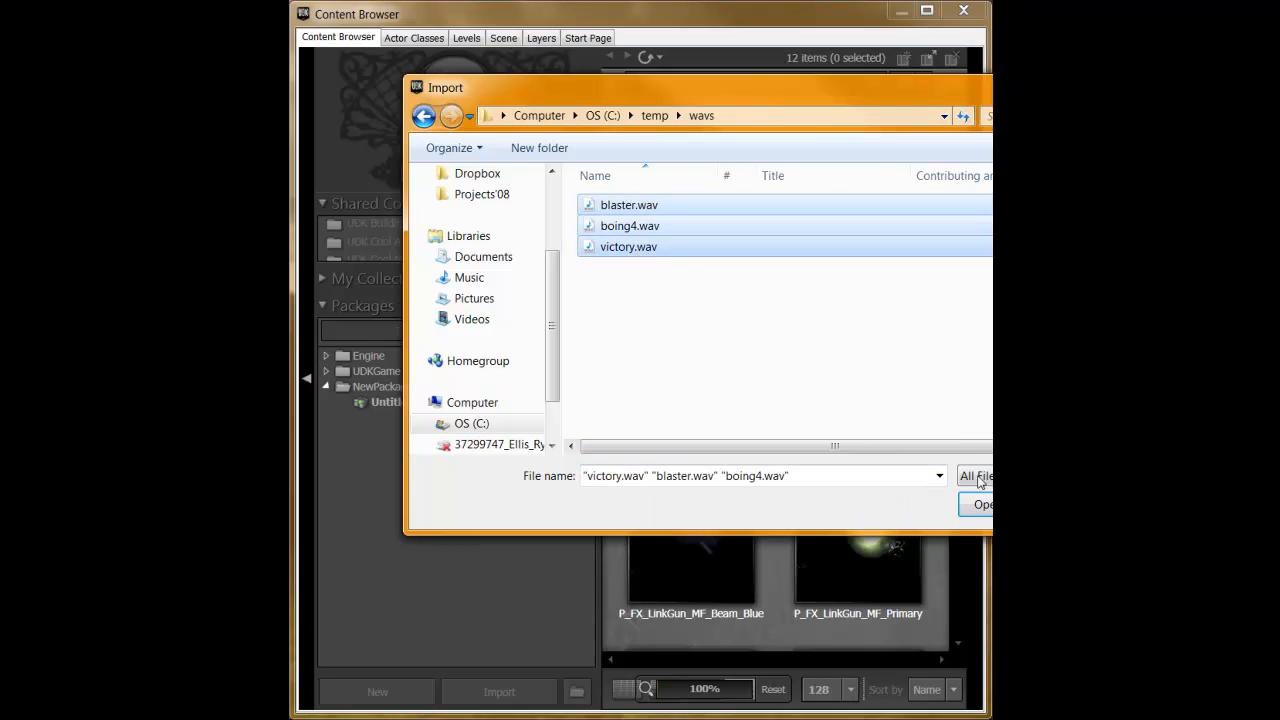
# Open the three WAVs and target package MyBuzzkill, group Sounds, with Auto Create Cue on.
pyautogui.click(981, 504)
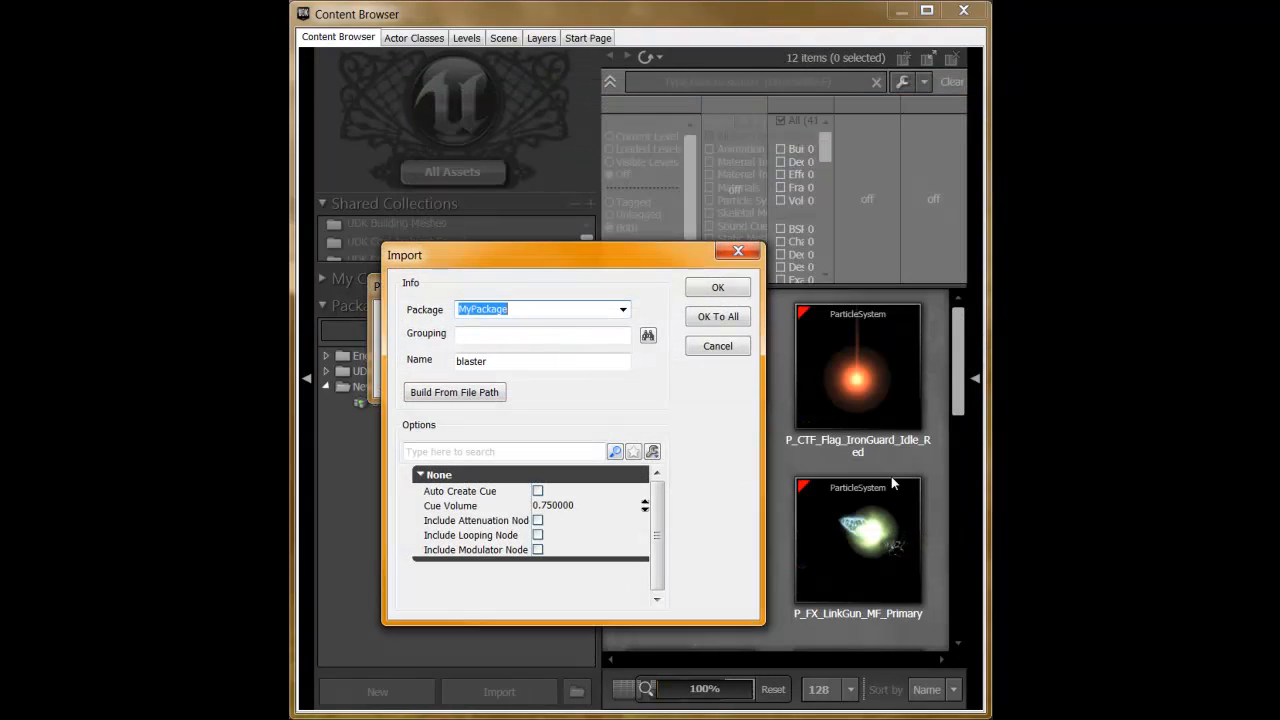
pyautogui.moveTo(615, 380)
pyautogui.write('MyBuzzkill')
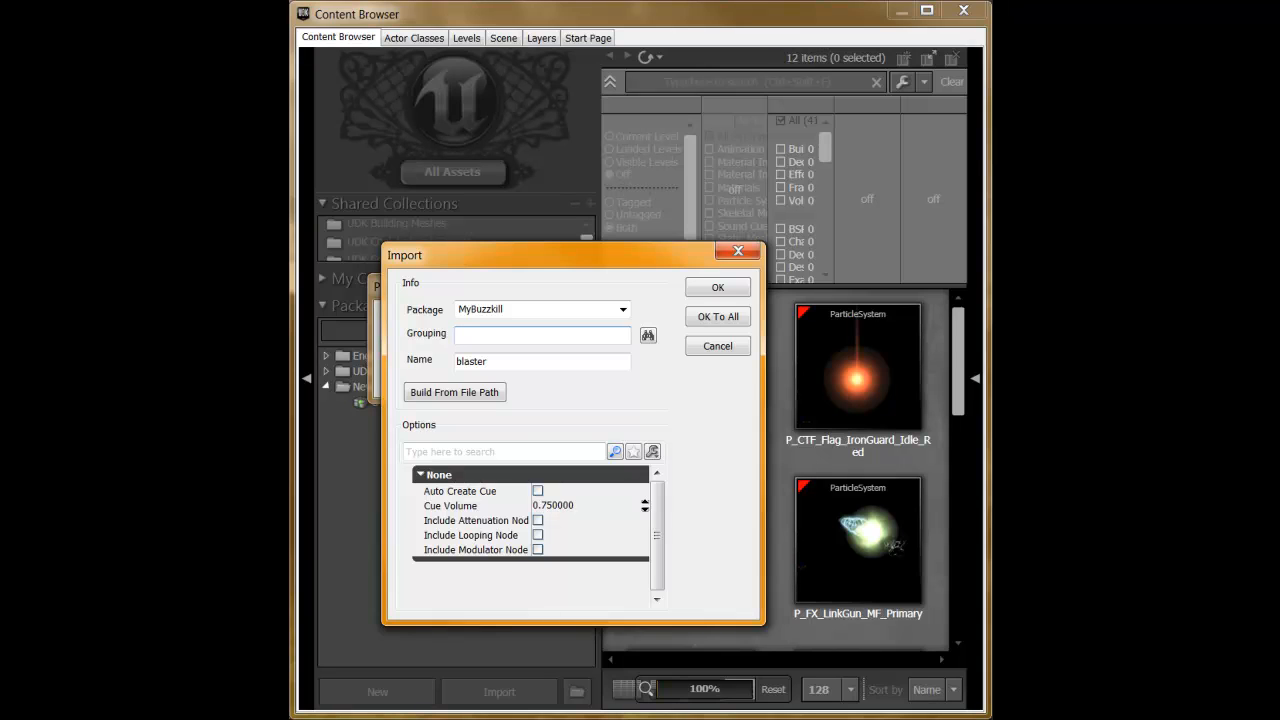
pyautogui.write('Sounds')
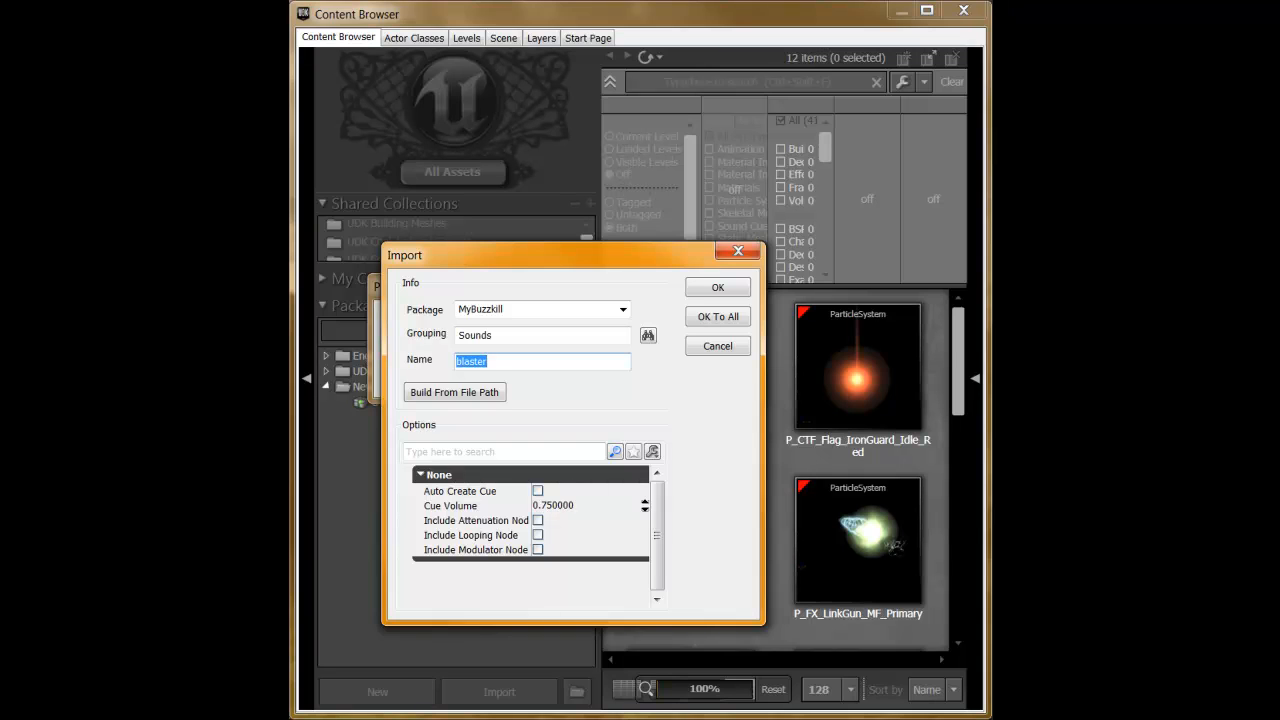
pyautogui.moveTo(538, 491)
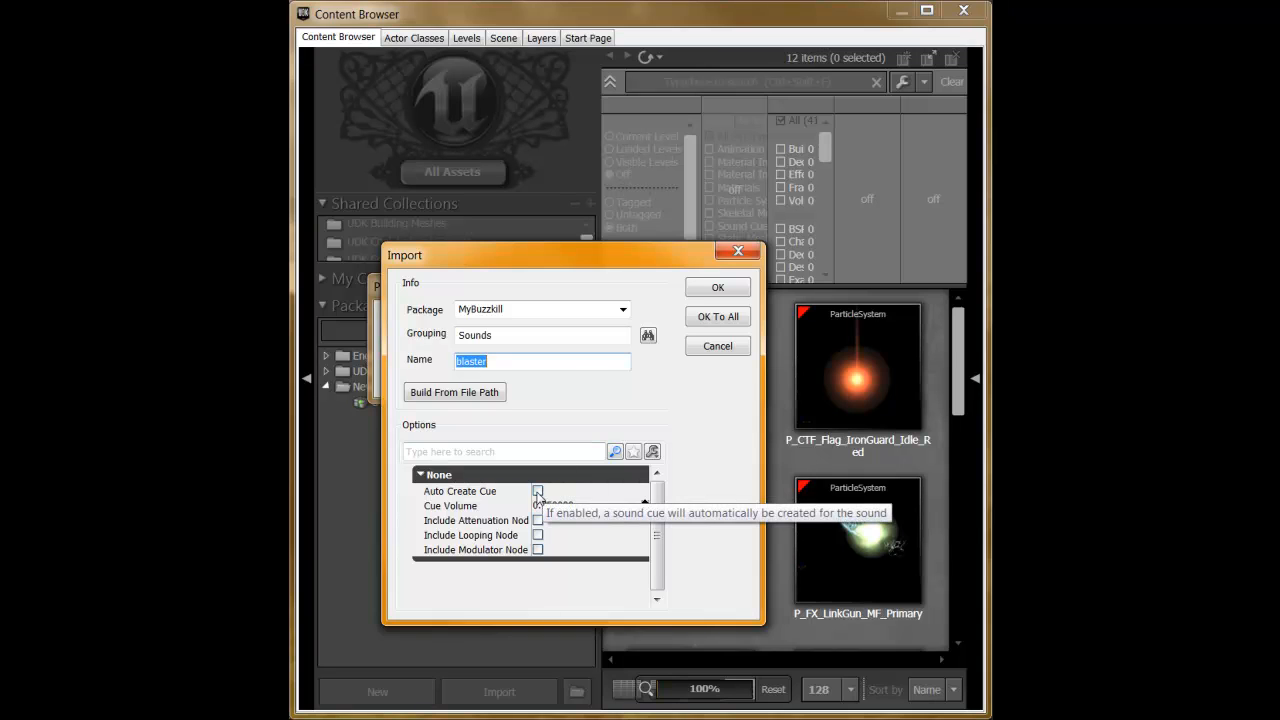
pyautogui.click(538, 490)
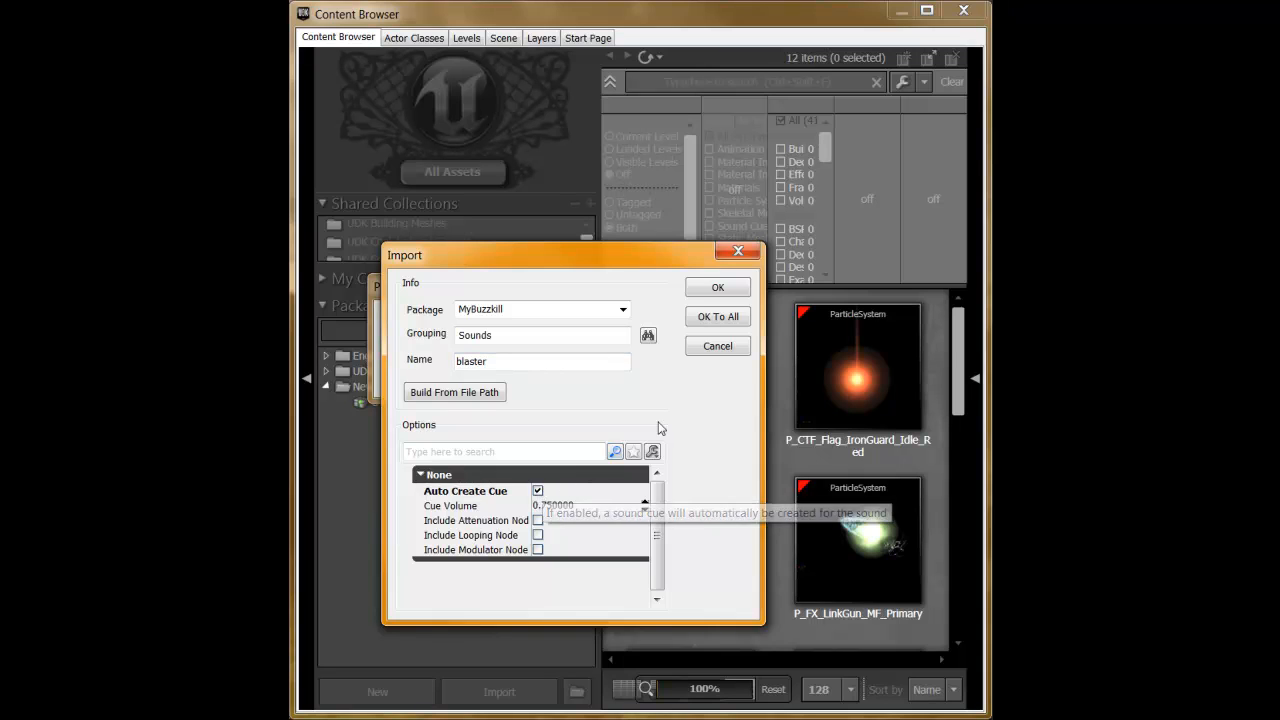
pyautogui.moveTo(555, 498)
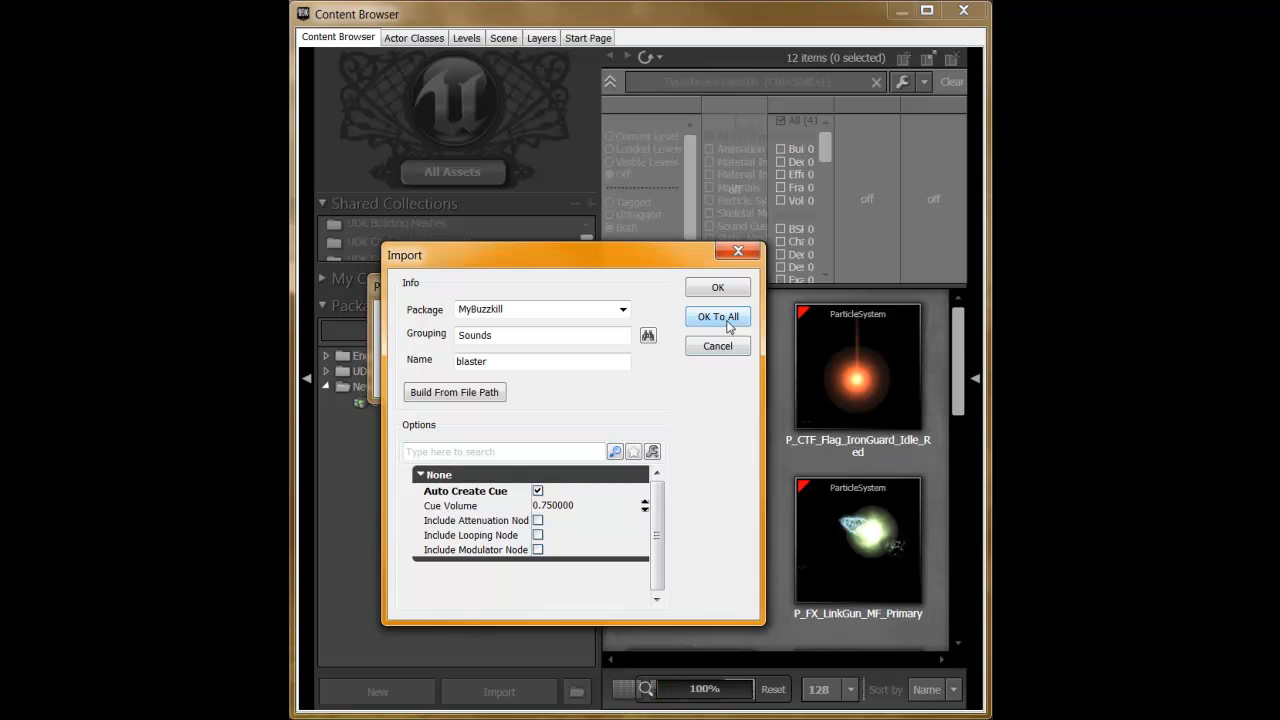
# Apply the MyBuzzkill/Sounds import settings to all three sounds with OK To All.
pyautogui.click(717, 316)
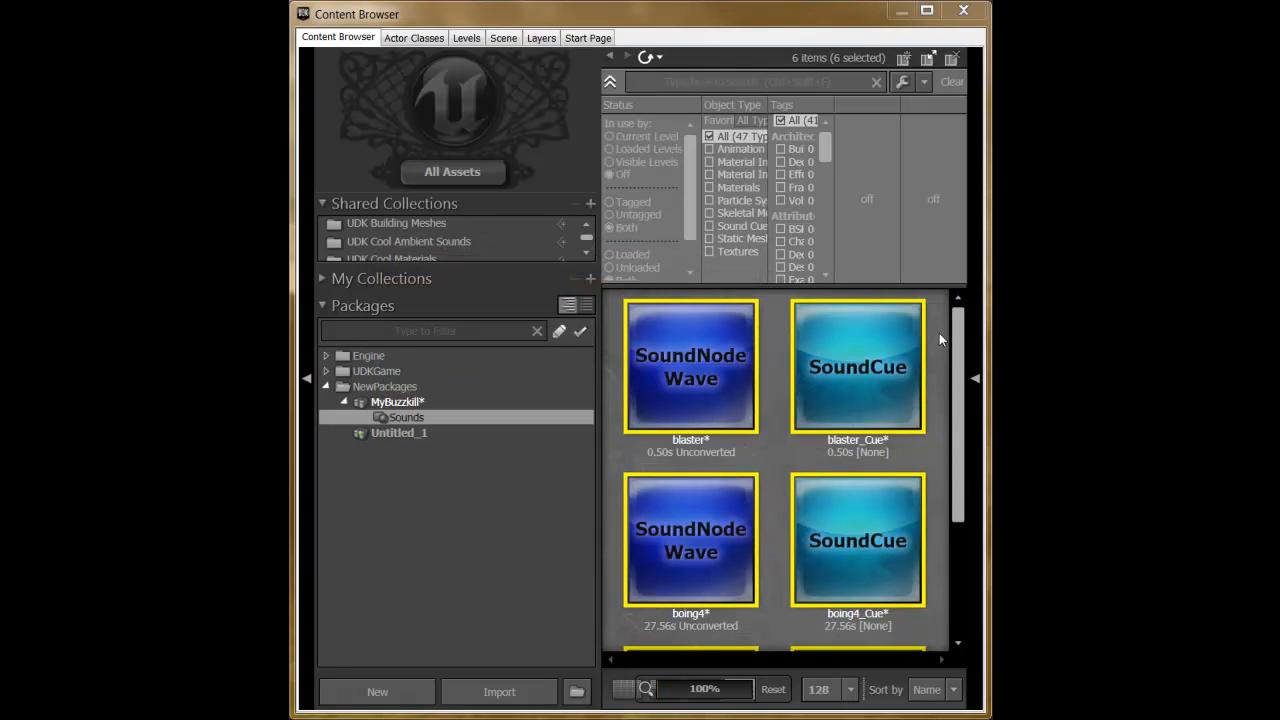
pyautogui.moveTo(815, 407)
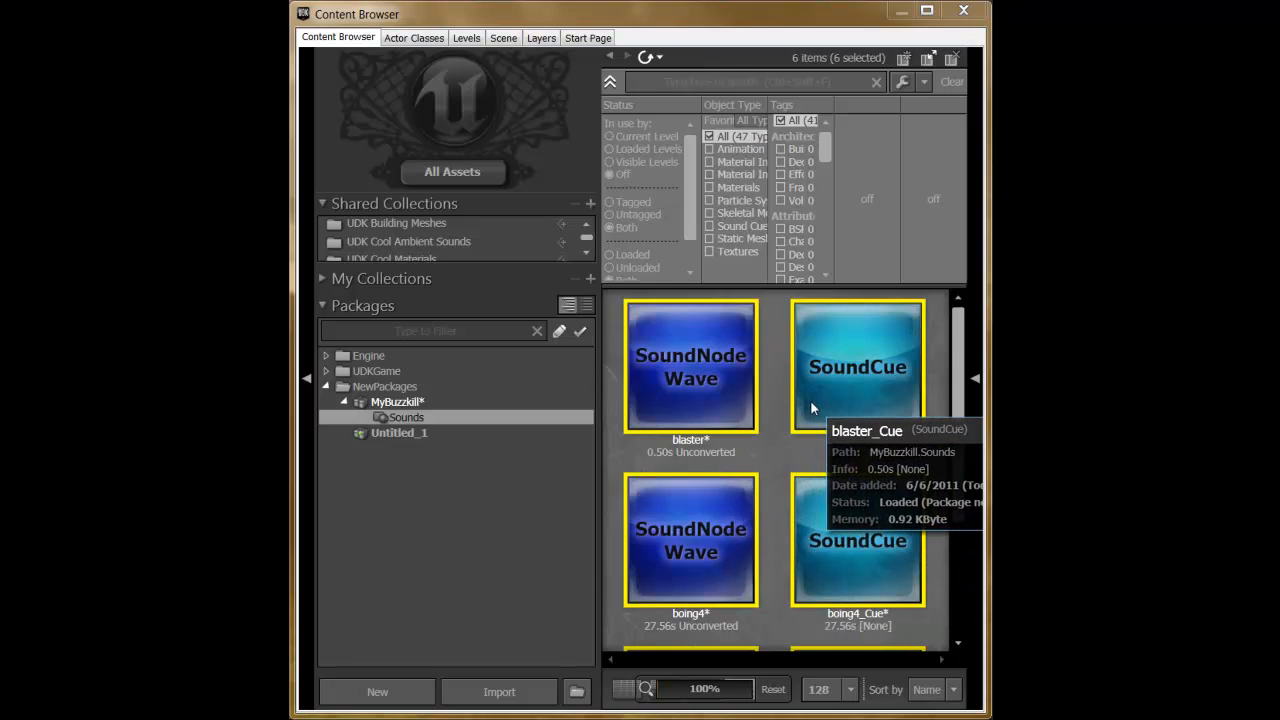
pyautogui.moveTo(744, 449)
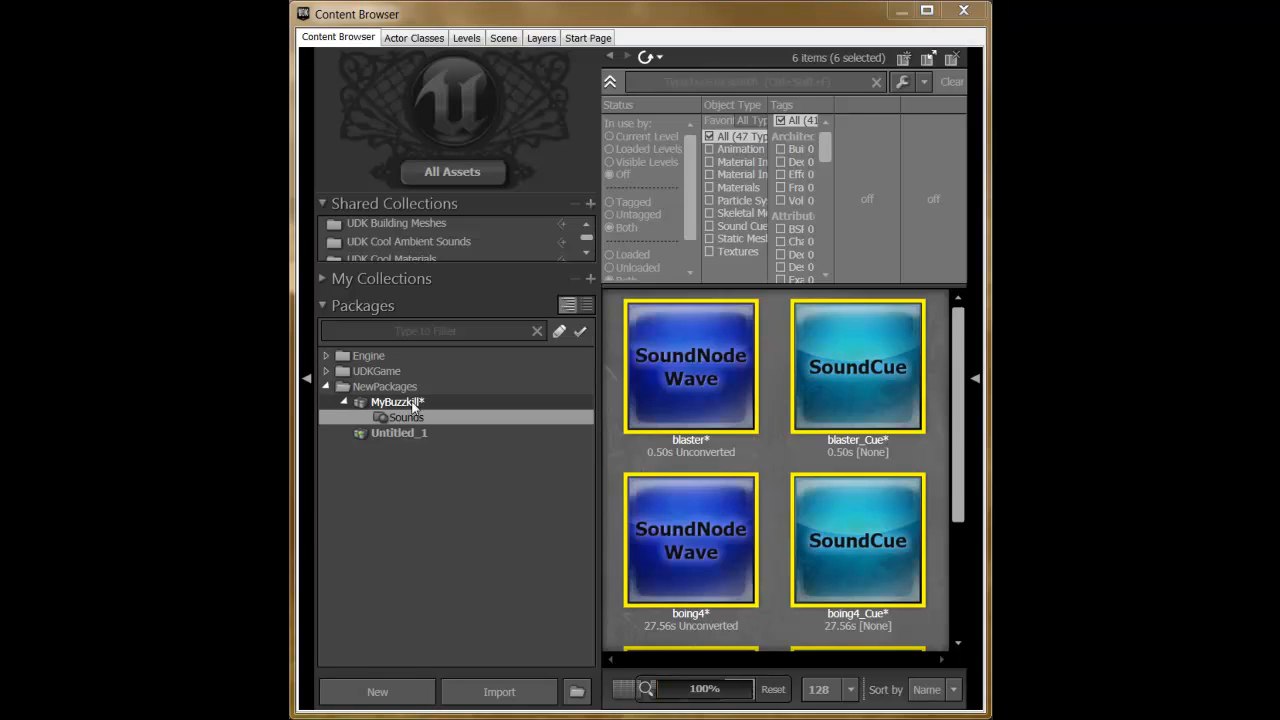
# Save package MyBuzzkill as MyBuzzkill.upk in the Content Sounds folder.
pyautogui.rightClick(397, 401)
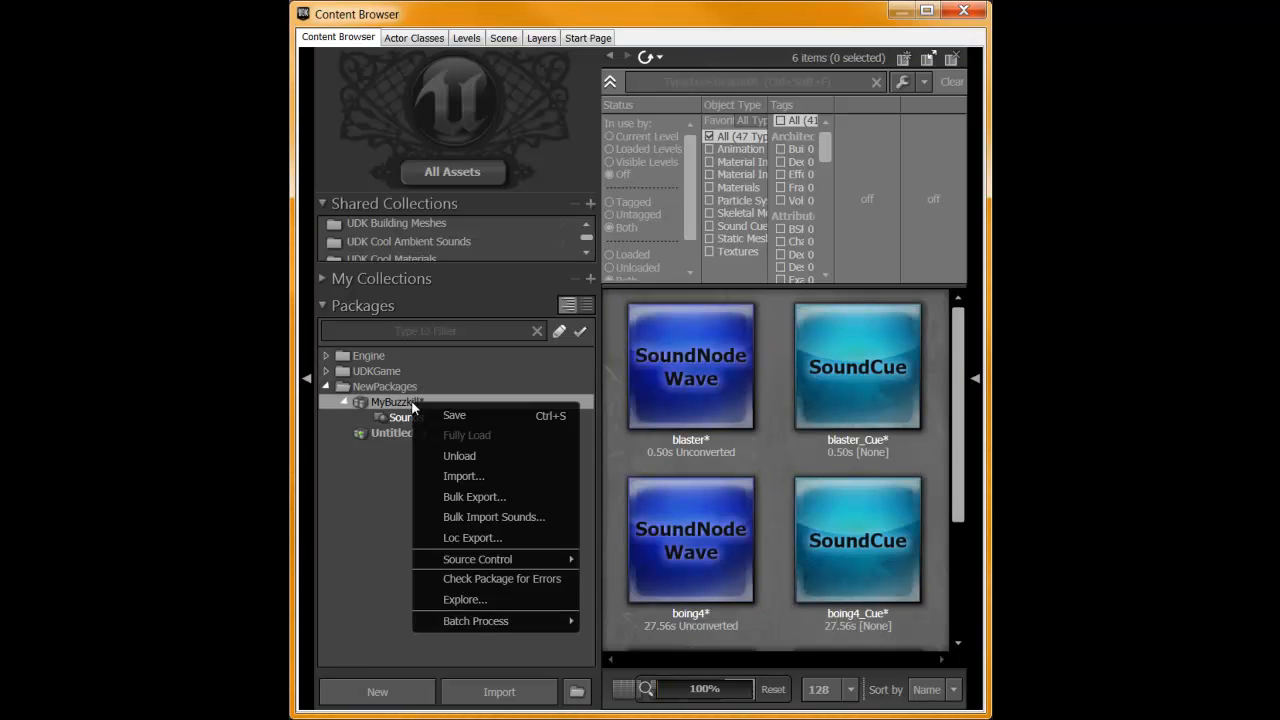
pyautogui.click(454, 415)
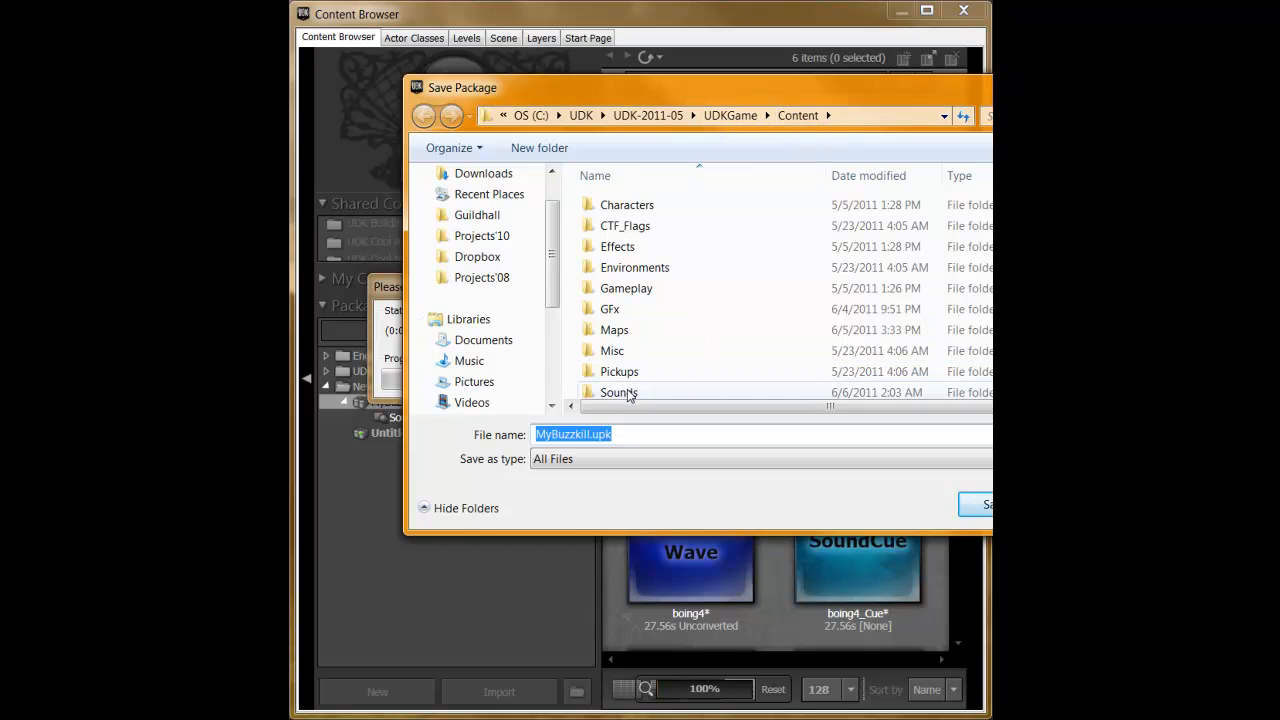
pyautogui.doubleClick(618, 392)
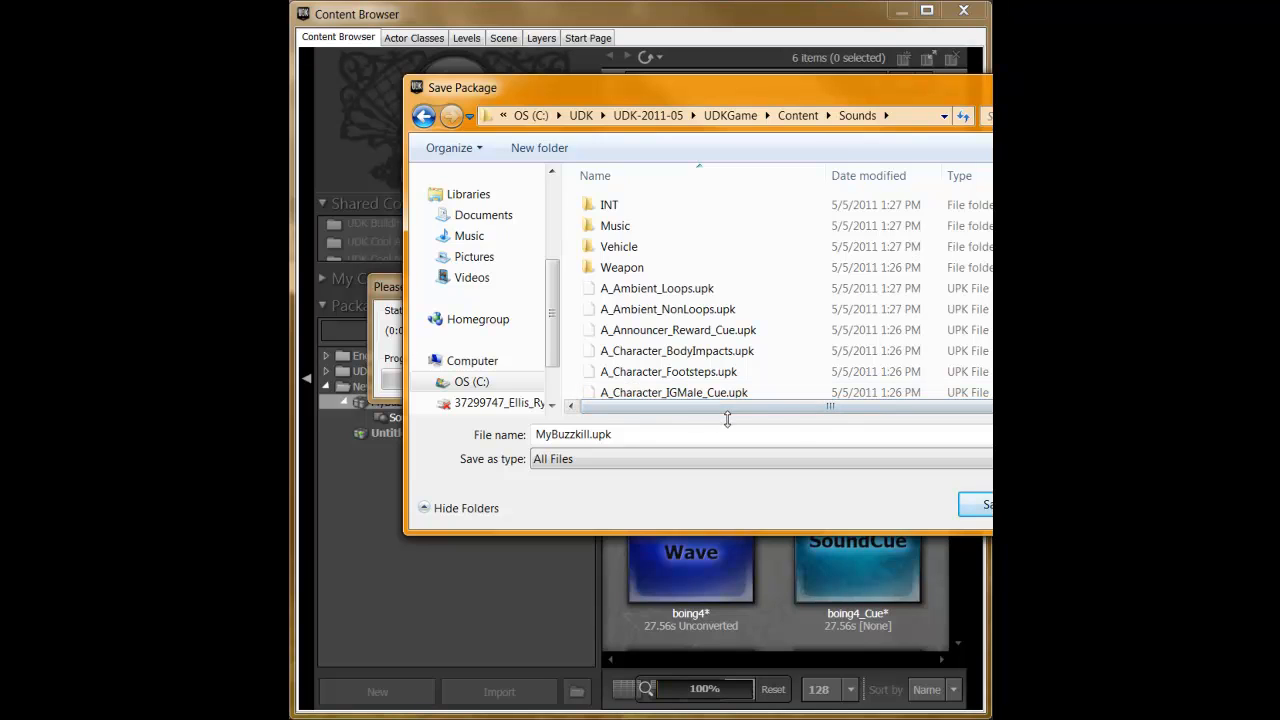
pyautogui.moveTo(807, 450)
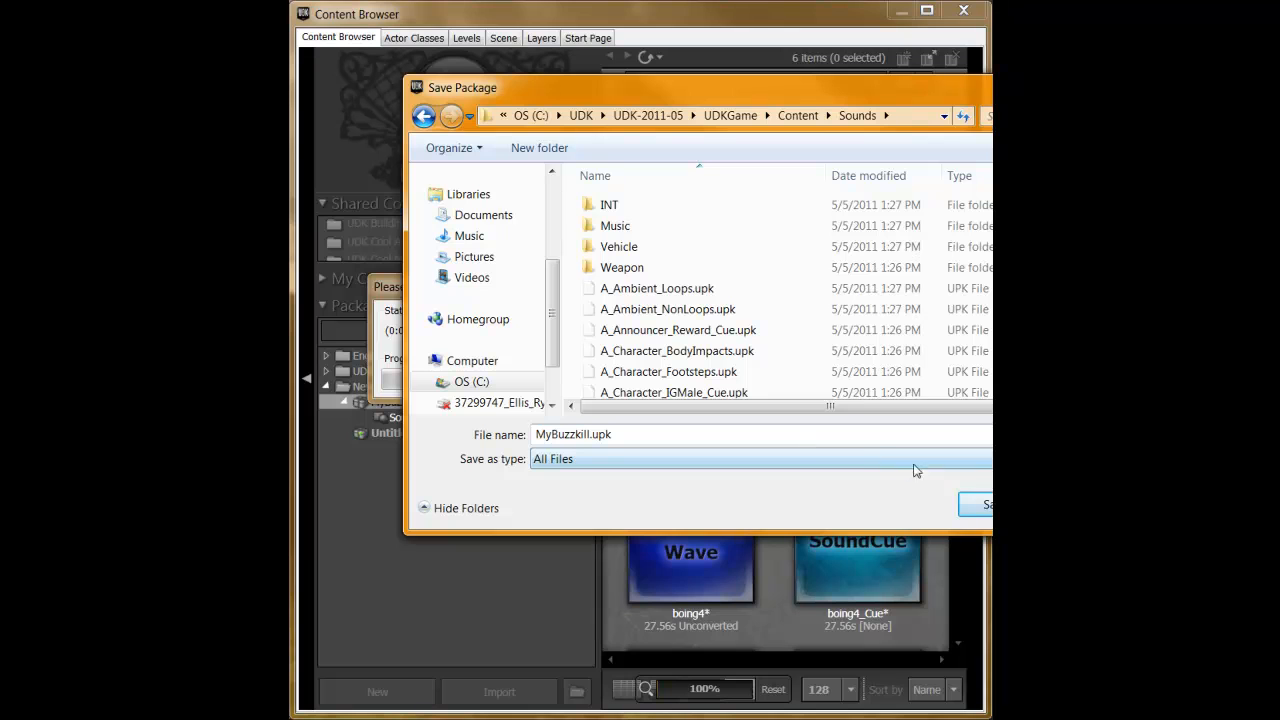
pyautogui.click(980, 504)
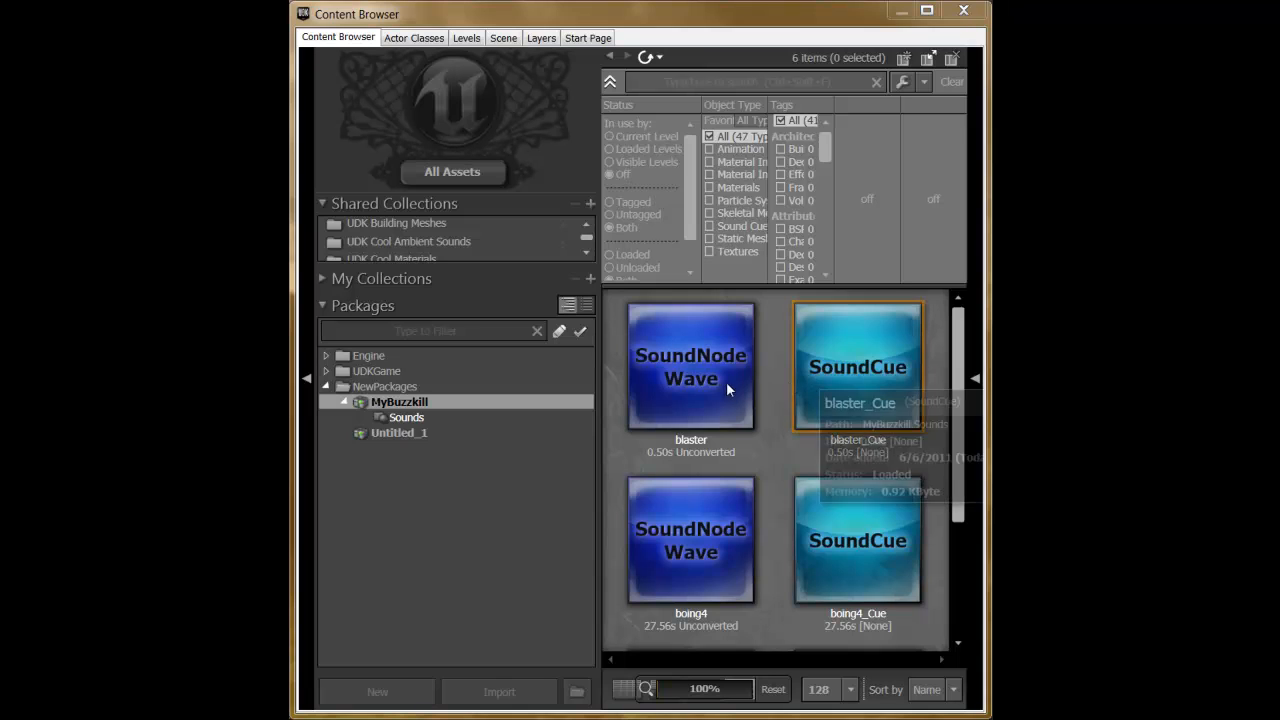
pyautogui.moveTo(710, 385)
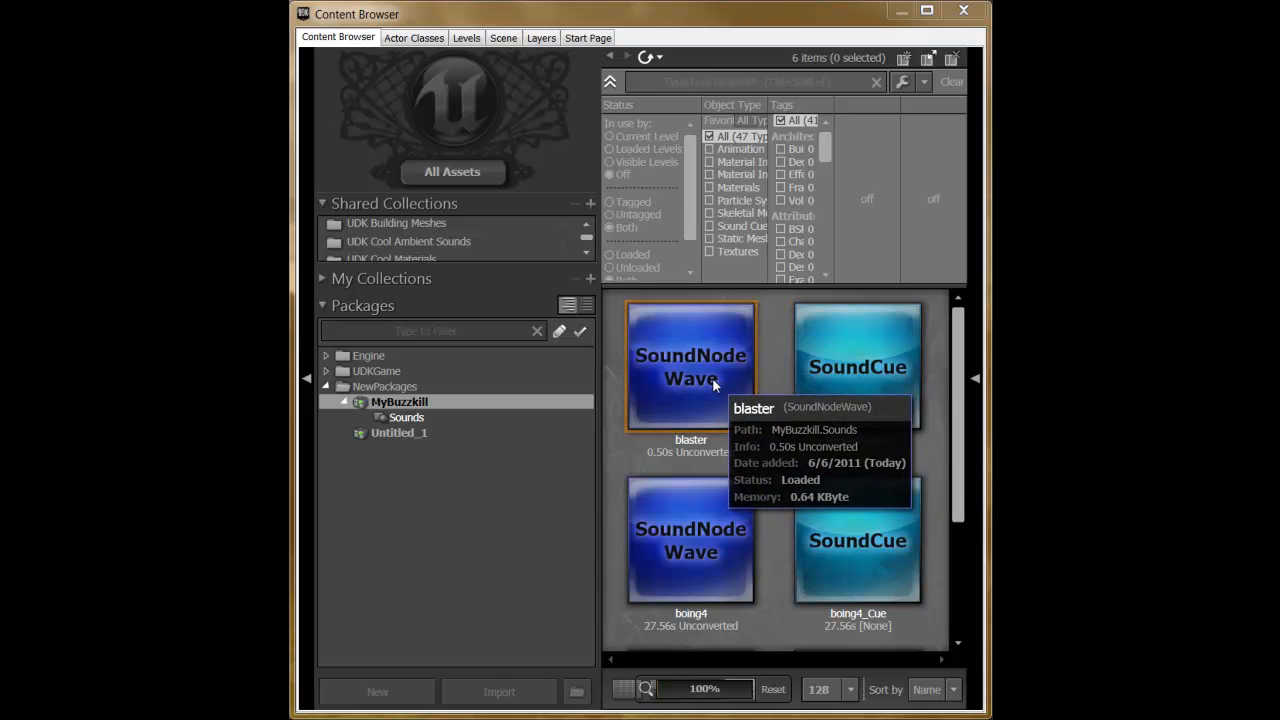